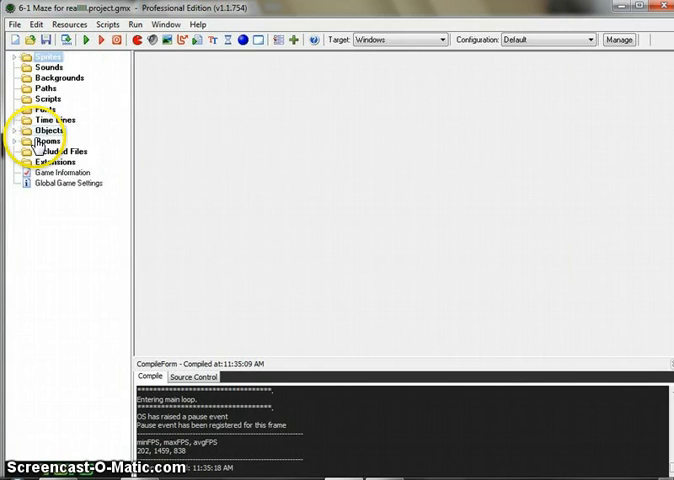
Step: Open obj_guy in a maximized window and review its Space event's Create Instance obj_rocket action
{"action": "left_click", "coordinate": [20, 130]}
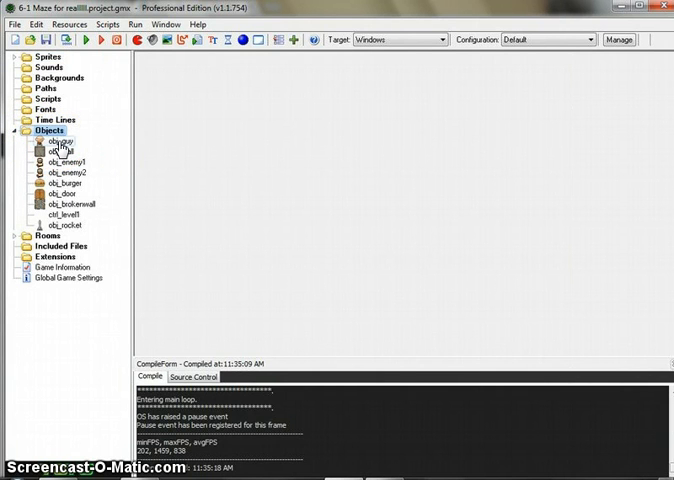
{"action": "double_click", "coordinate": [52, 140]}
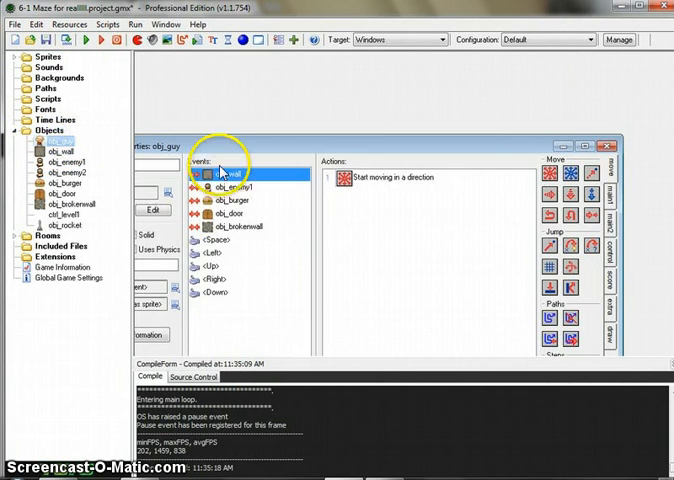
{"action": "left_click", "coordinate": [213, 239]}
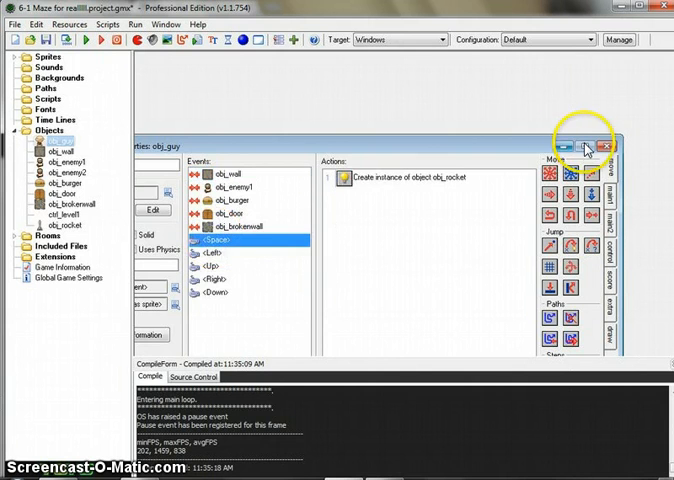
{"action": "left_click", "coordinate": [584, 145]}
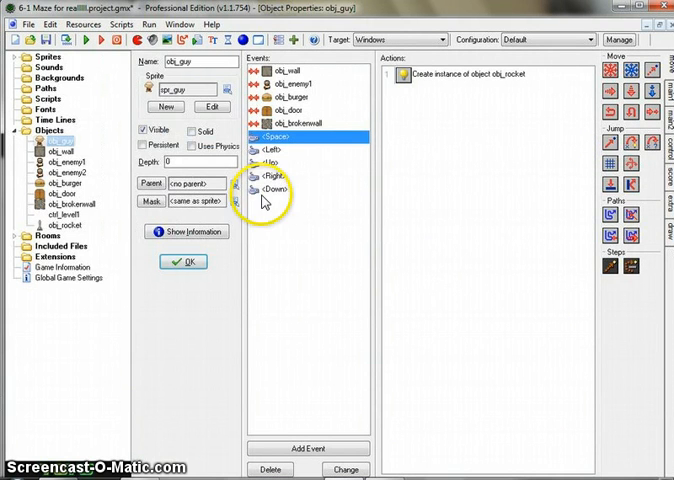
{"action": "mouse_move", "coordinate": [403, 79]}
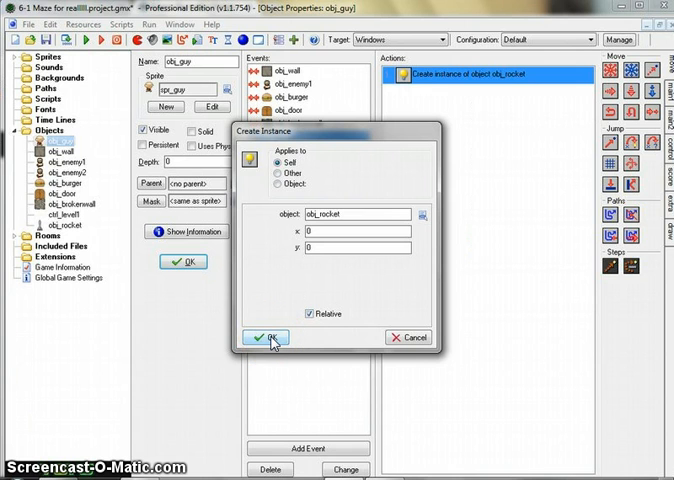
{"action": "left_click", "coordinate": [265, 337]}
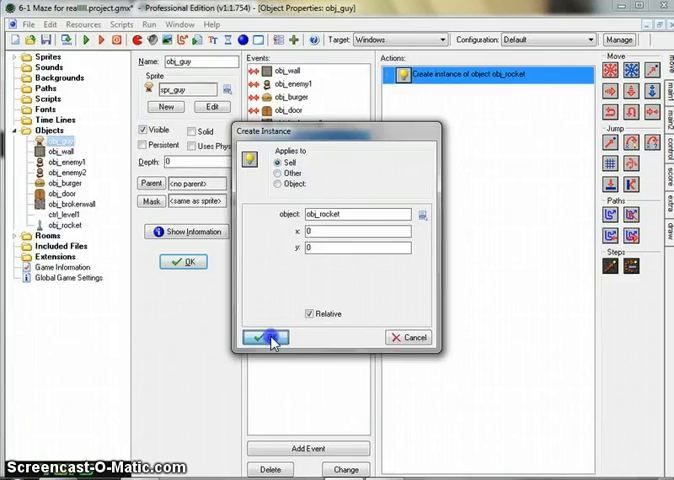
{"action": "left_click", "coordinate": [265, 337]}
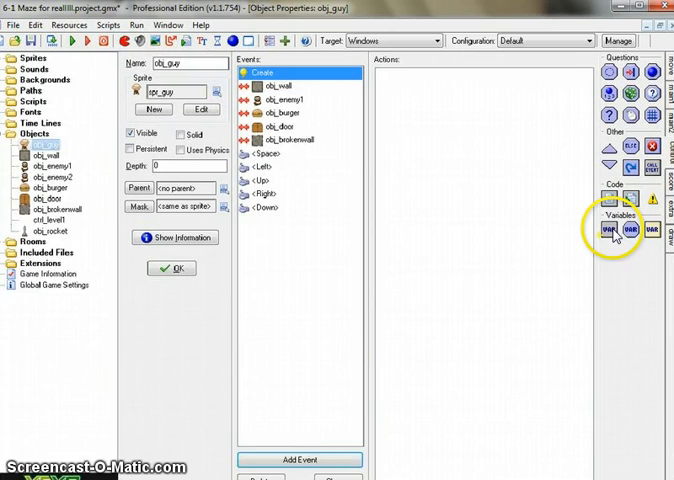
Step: Add a Set Variable action to the Create event assigning can_shoot the value 1
{"action": "left_click", "coordinate": [610, 224]}
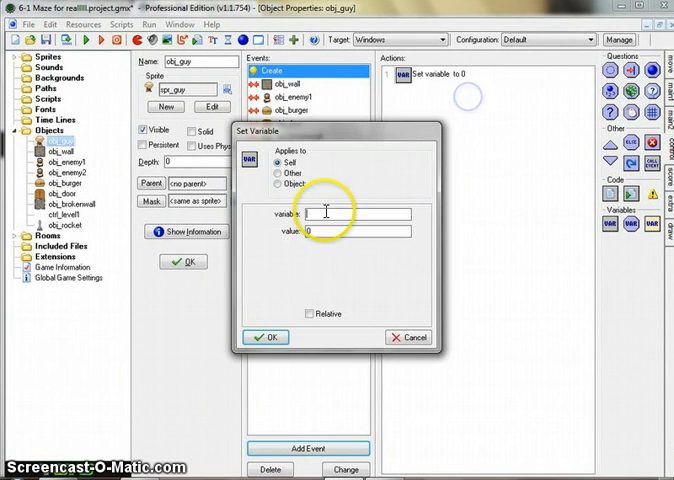
{"action": "mouse_move", "coordinate": [318, 210]}
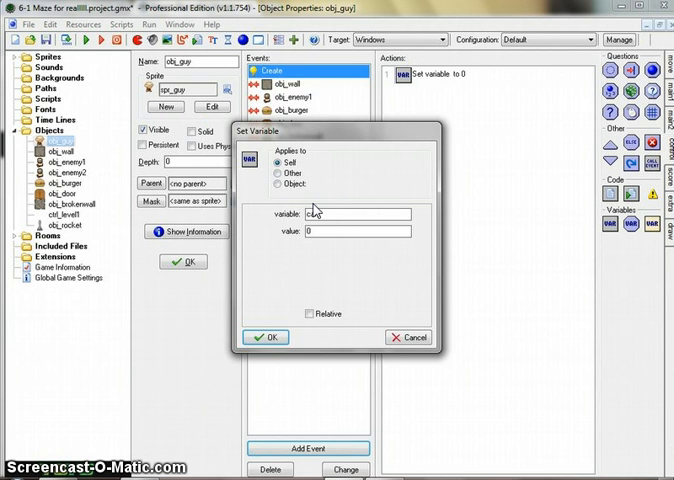
{"action": "type", "text": "shoot"}
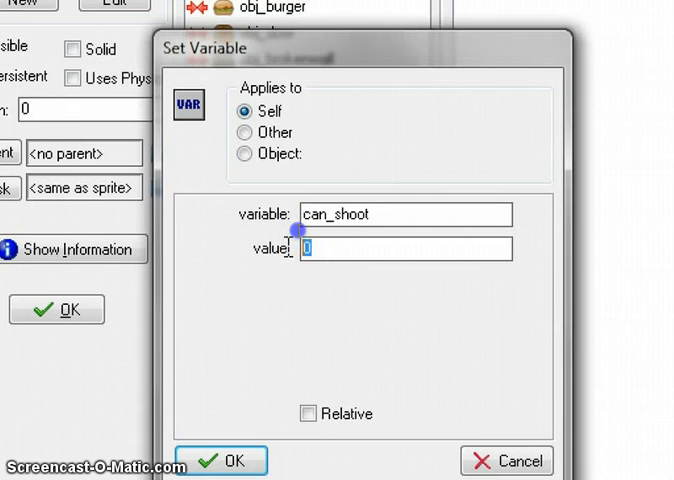
{"action": "type", "text": "1"}
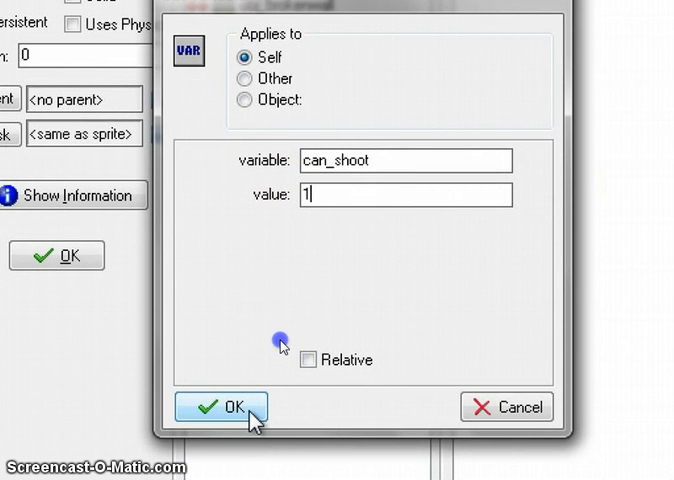
{"action": "left_click", "coordinate": [221, 407]}
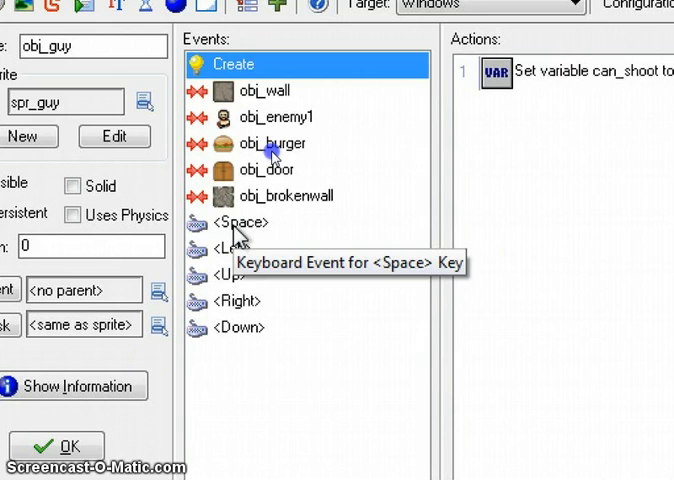
Step: Add a Test Variable action before Create Instance checking that can_shoot equals 1
{"action": "left_click", "coordinate": [240, 222]}
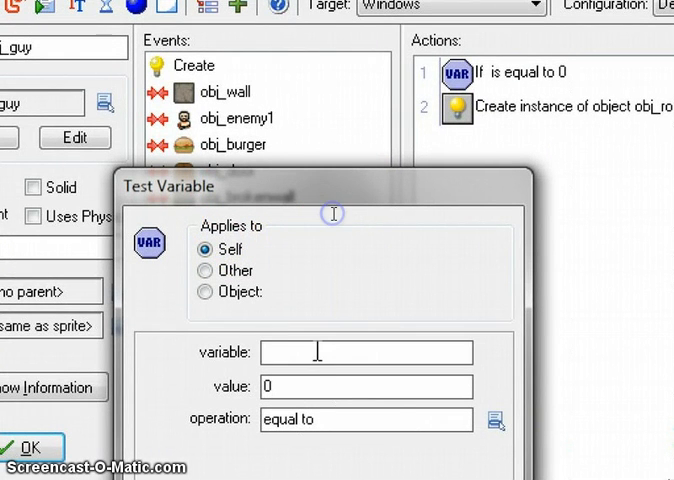
{"action": "type", "text": "can_shoot"}
{"action": "left_click", "coordinate": [366, 386]}
{"action": "type", "text": "1"}
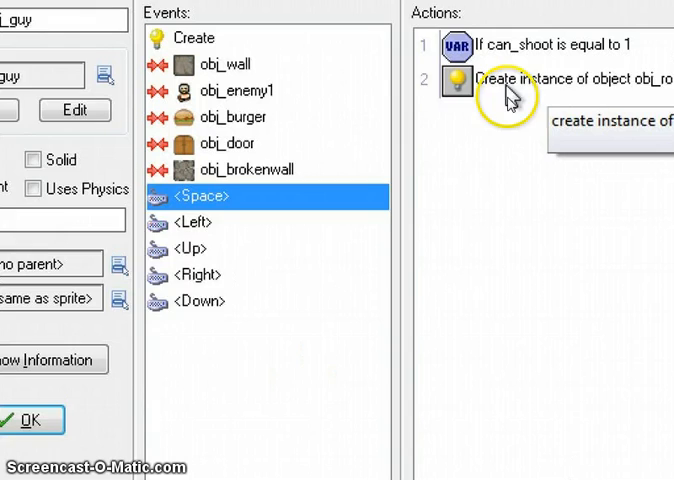
Step: Add a Set Variable action after Create Instance setting can_shoot to 0
{"action": "left_click", "coordinate": [500, 79]}
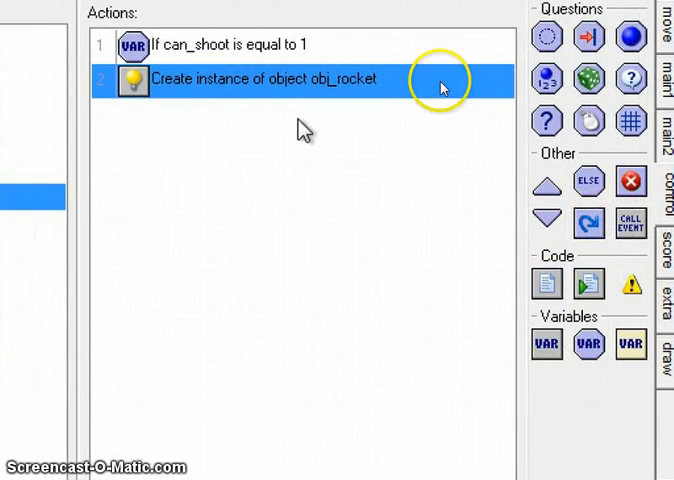
{"action": "mouse_move", "coordinate": [330, 99]}
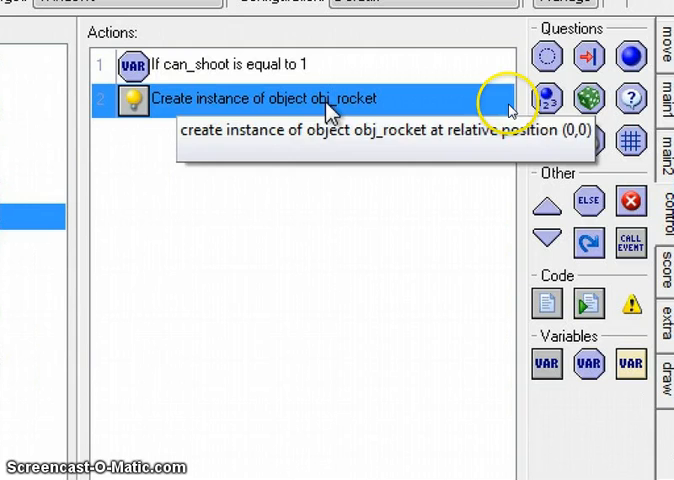
{"action": "mouse_move", "coordinate": [228, 165]}
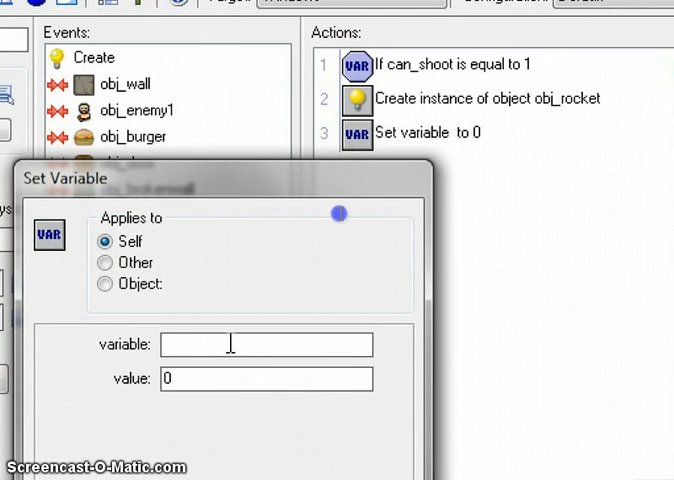
{"action": "type", "text": "can_sho"}
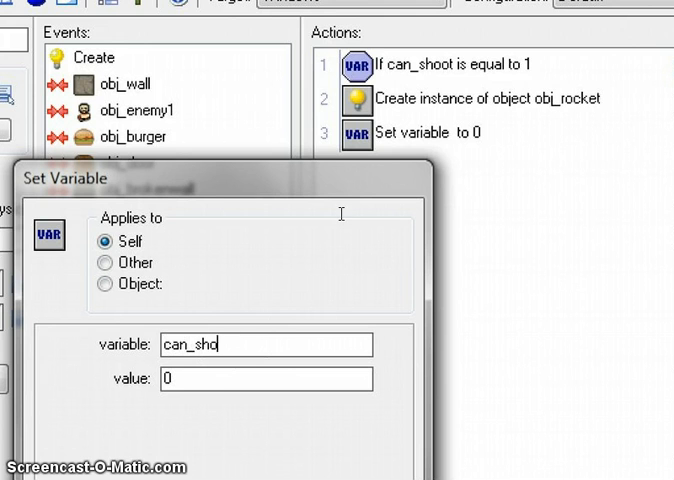
{"action": "type", "text": "ot"}
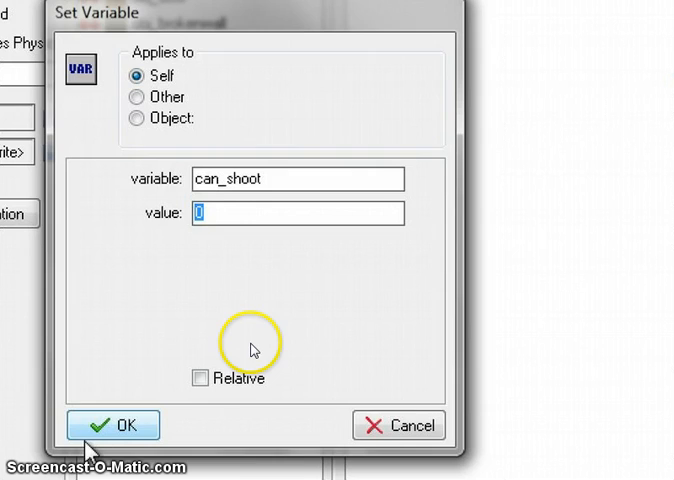
{"action": "left_click", "coordinate": [112, 425]}
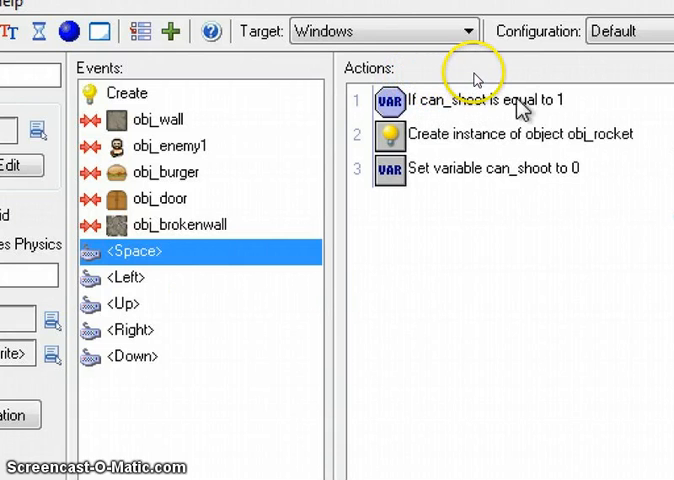
{"action": "mouse_move", "coordinate": [530, 150]}
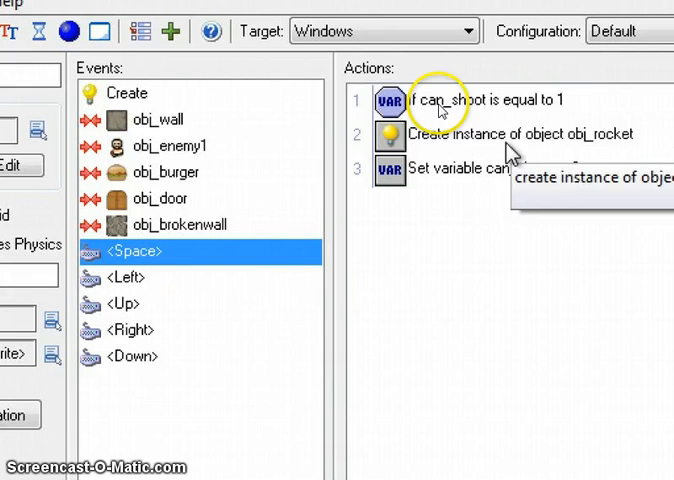
{"action": "mouse_move", "coordinate": [573, 183]}
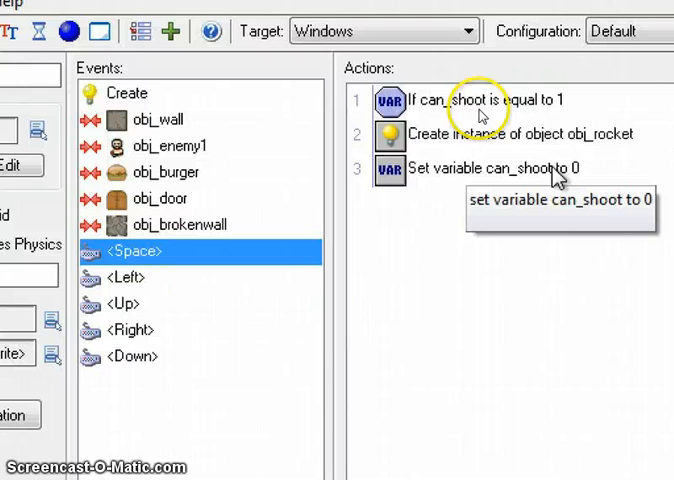
{"action": "mouse_move", "coordinate": [549, 178]}
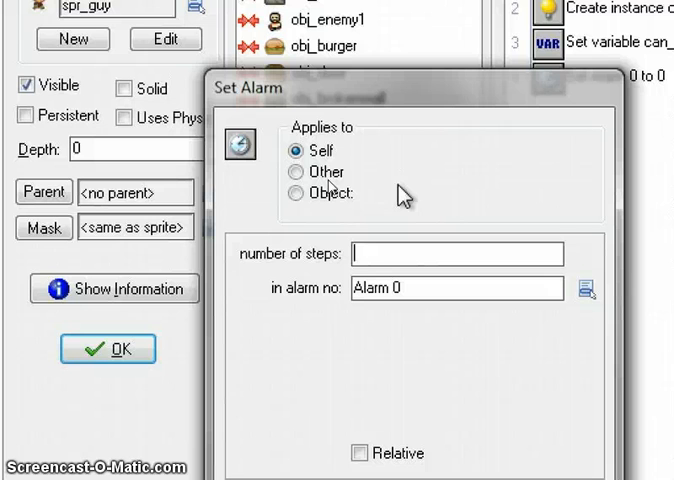
Step: Add a Set Alarm action to the Space event setting Alarm 0 to 30 steps
{"action": "type", "text": "30"}
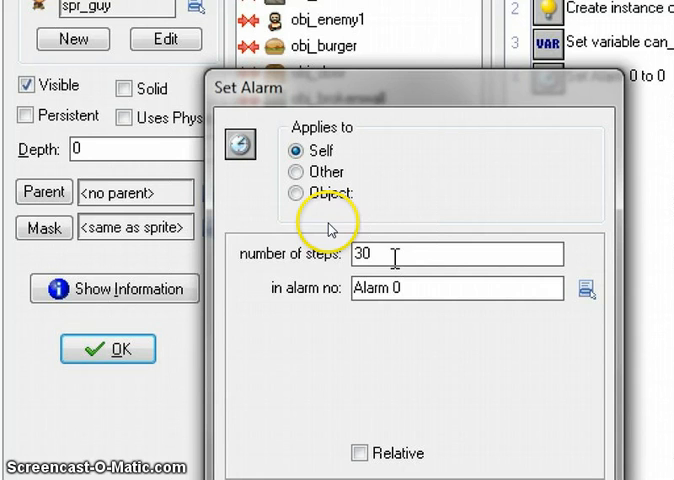
{"action": "left_click", "coordinate": [585, 289]}
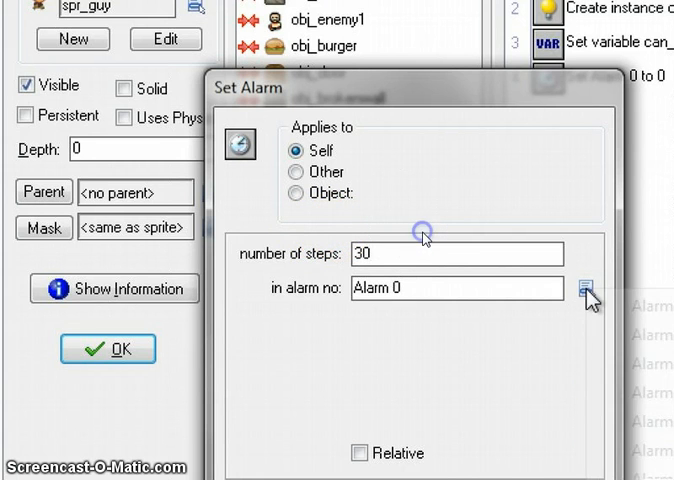
{"action": "left_click", "coordinate": [588, 294]}
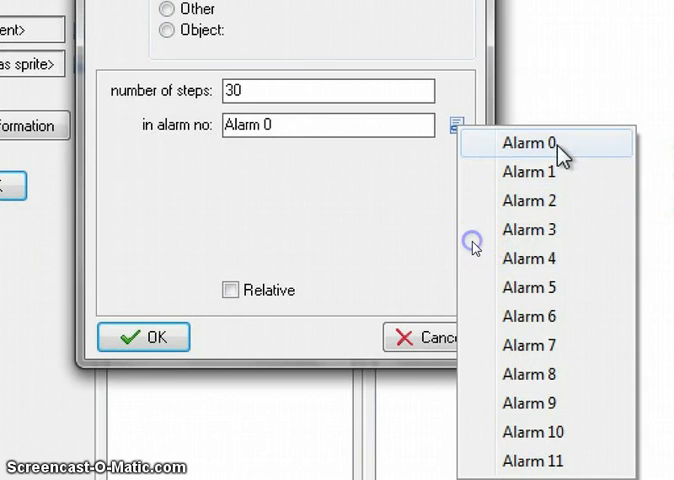
{"action": "left_click", "coordinate": [531, 142]}
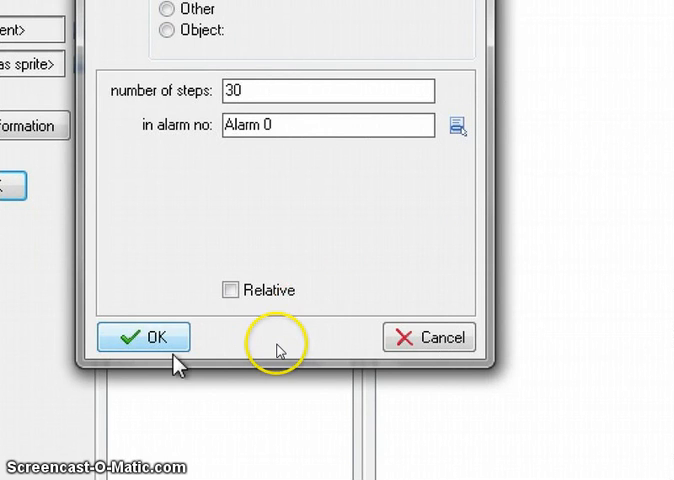
{"action": "left_click", "coordinate": [142, 337]}
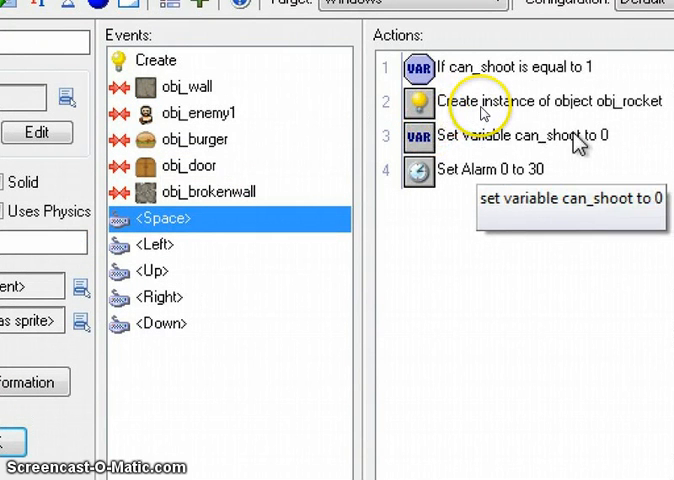
{"action": "mouse_move", "coordinate": [497, 180]}
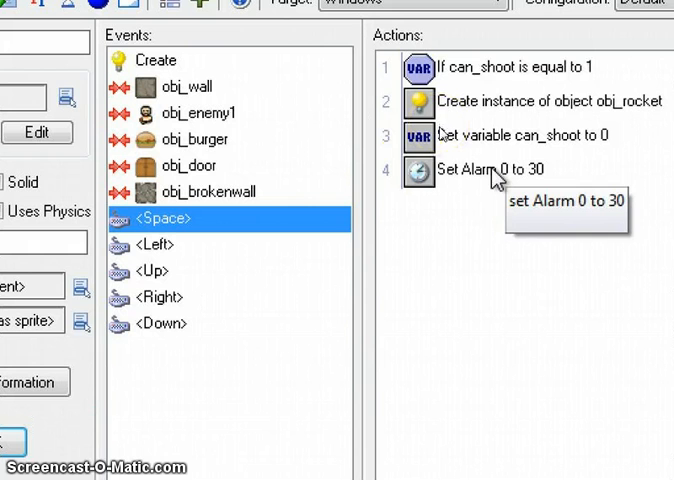
{"action": "mouse_move", "coordinate": [428, 310]}
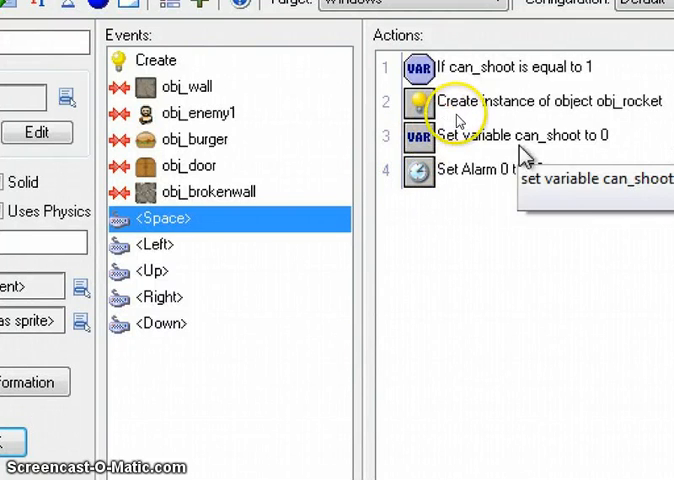
{"action": "mouse_move", "coordinate": [433, 193]}
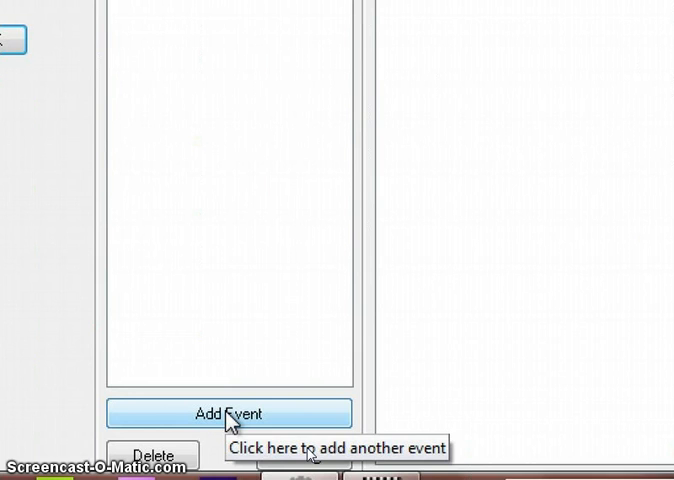
Step: Review the Space event's four actions and begin adding a new event to obj_guy
{"action": "left_click", "coordinate": [228, 413]}
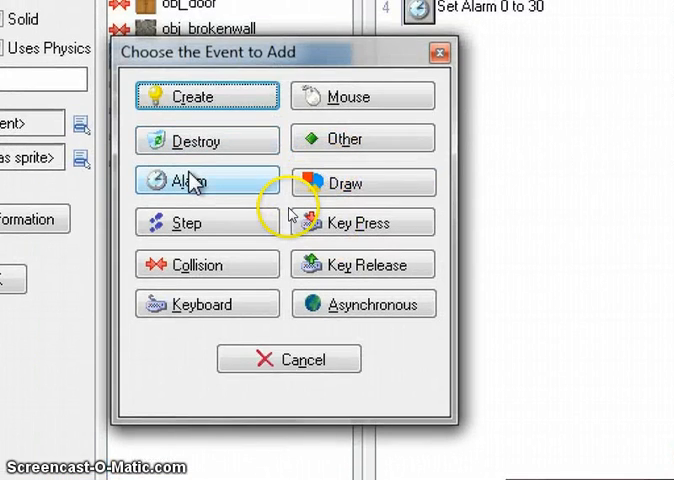
Step: Add an Alarm 0 event with a Set Variable action resetting can_shoot to 1
{"action": "left_click", "coordinate": [200, 182]}
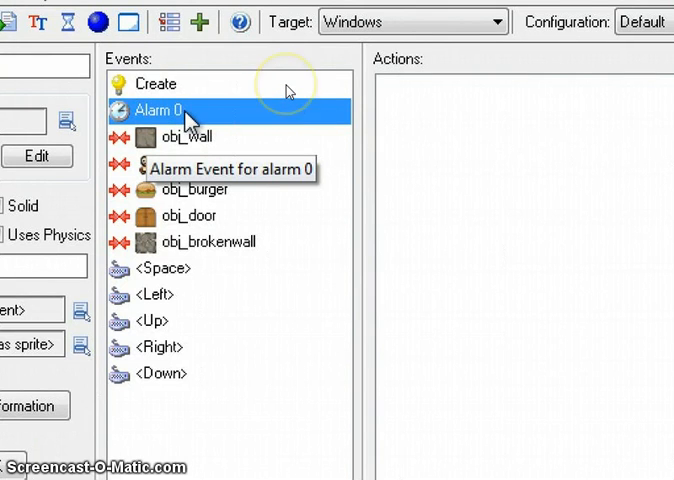
{"action": "mouse_move", "coordinate": [388, 90]}
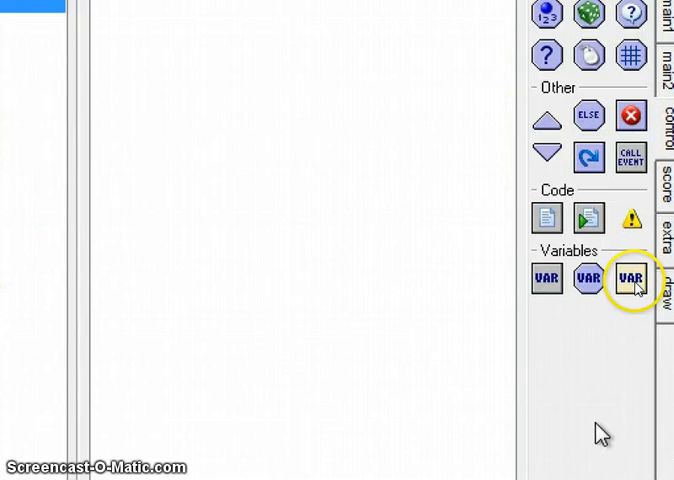
{"action": "mouse_move", "coordinate": [547, 278]}
{"action": "type", "text": "ca"}
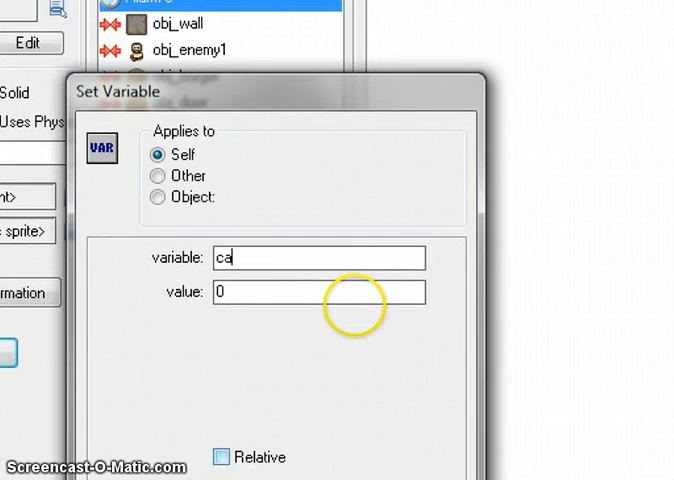
{"action": "type", "text": "n_shoot"}
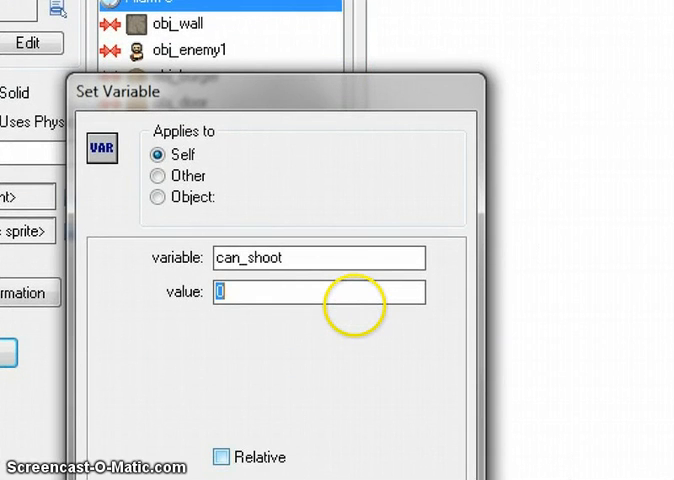
{"action": "type", "text": "1"}
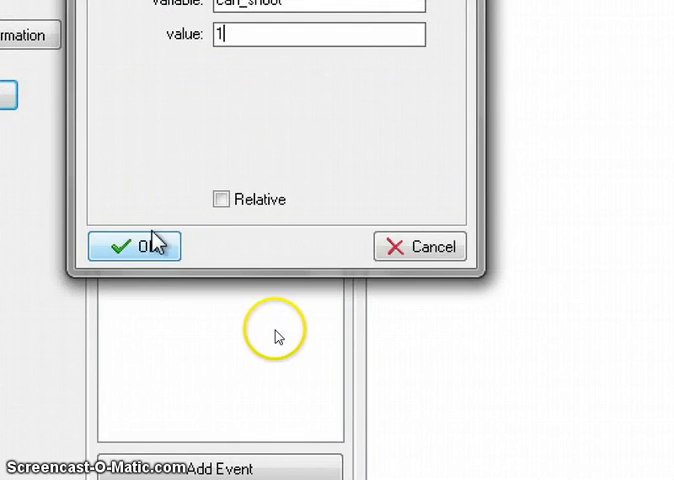
{"action": "left_click", "coordinate": [133, 246]}
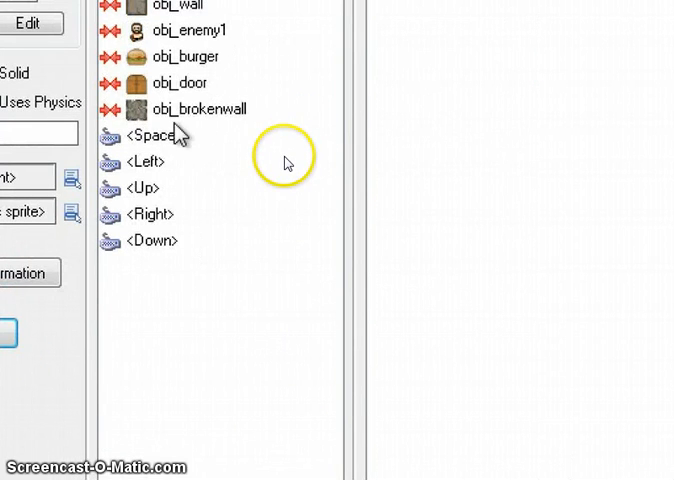
Step: Review the Create and Space event actions, selecting the Set Alarm 0 to 30 action
{"action": "left_click", "coordinate": [155, 217]}
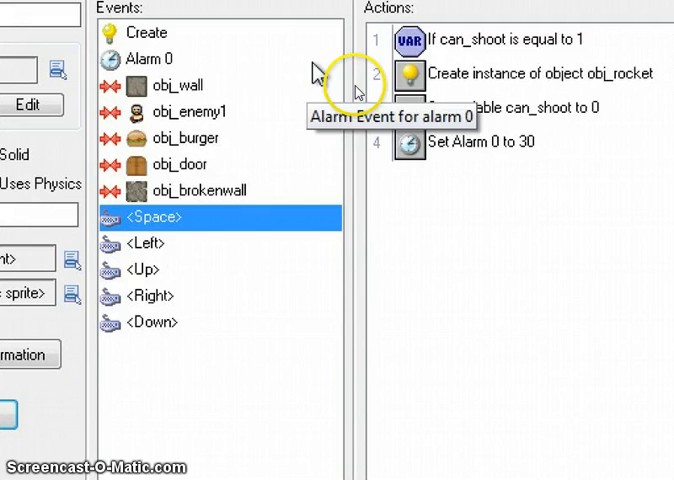
{"action": "mouse_move", "coordinate": [374, 195]}
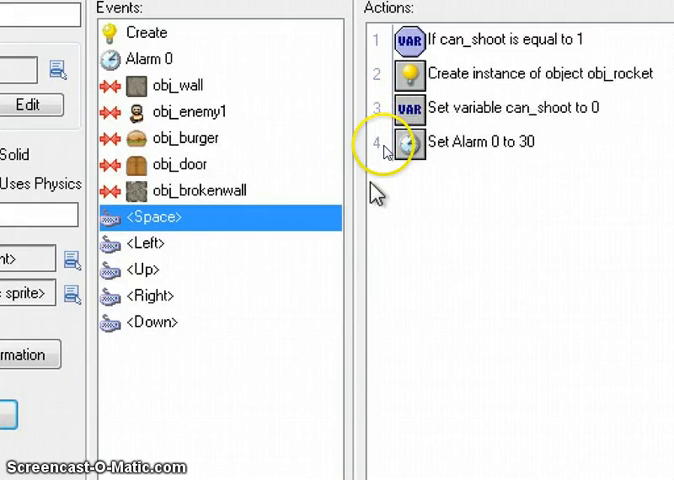
{"action": "left_click", "coordinate": [146, 61]}
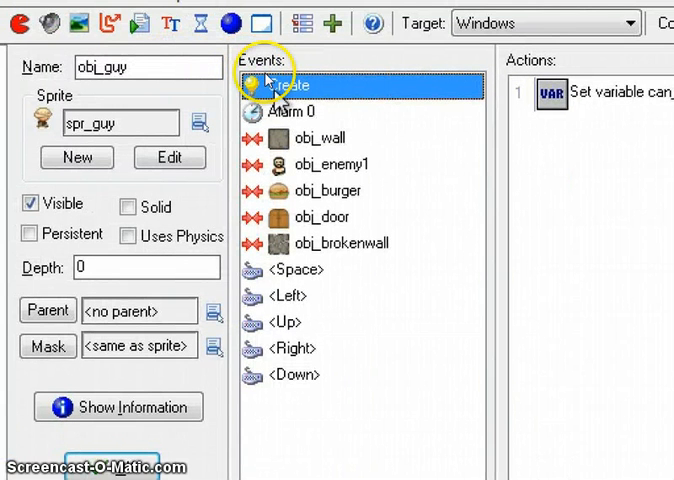
{"action": "mouse_move", "coordinate": [290, 85]}
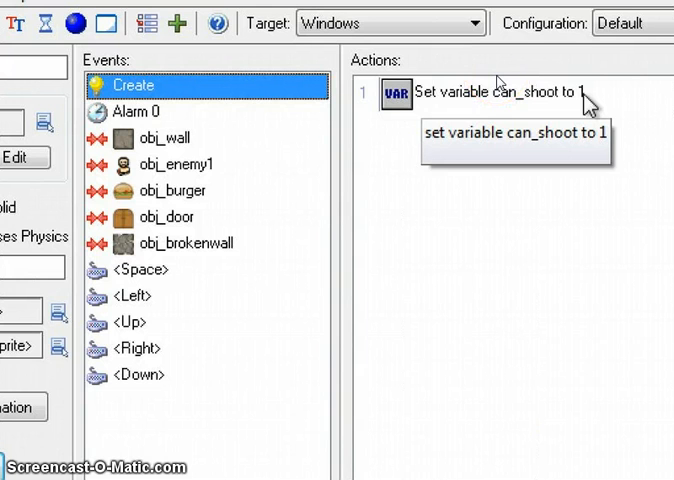
{"action": "mouse_move", "coordinate": [258, 167]}
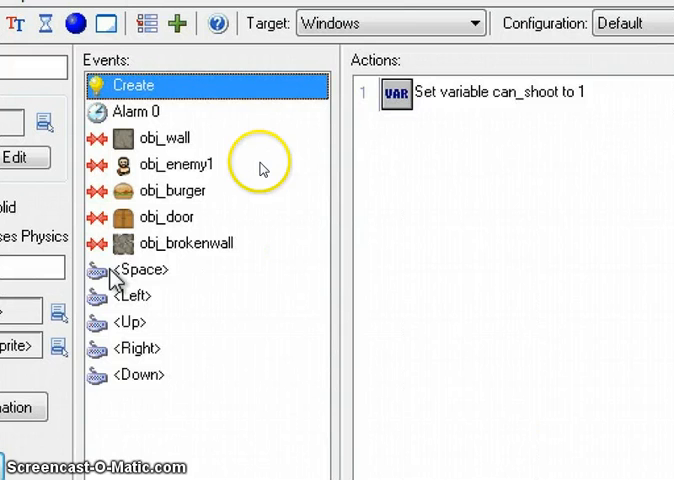
{"action": "left_click", "coordinate": [140, 269]}
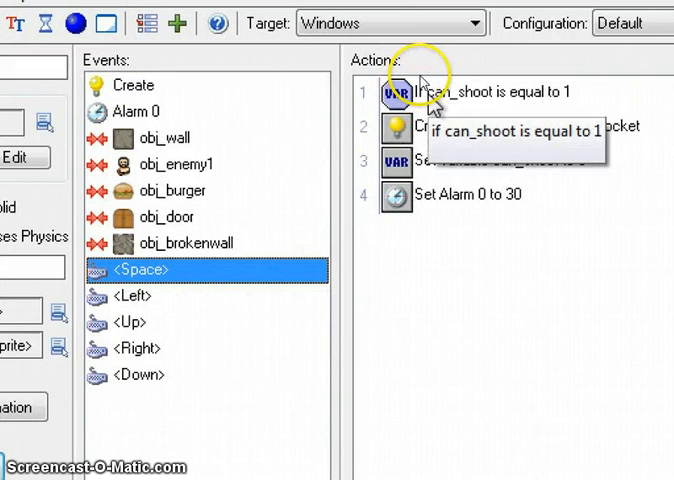
{"action": "mouse_move", "coordinate": [565, 105]}
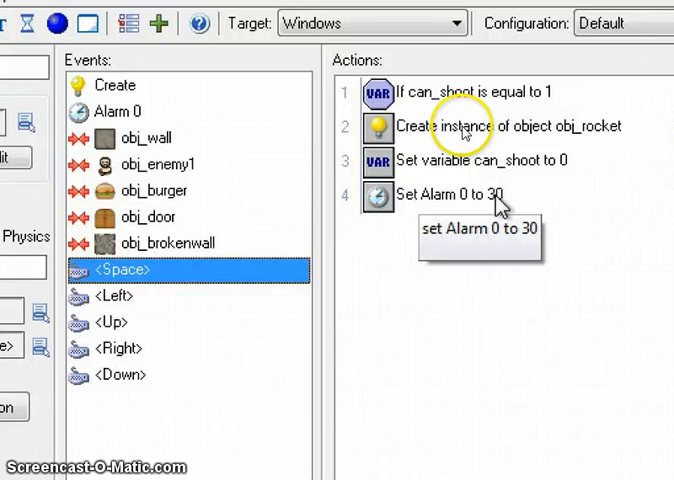
{"action": "left_click", "coordinate": [450, 194]}
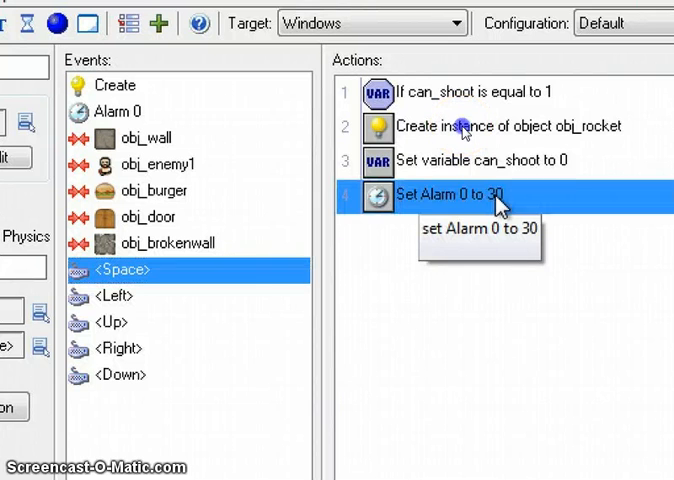
{"action": "mouse_move", "coordinate": [278, 96]}
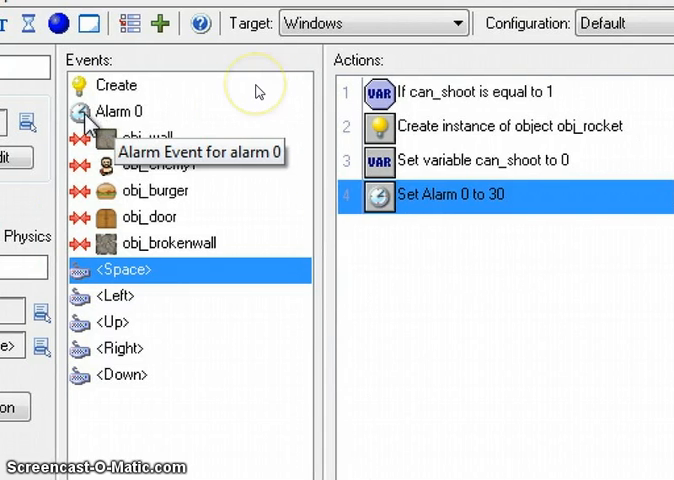
{"action": "left_click", "coordinate": [117, 111]}
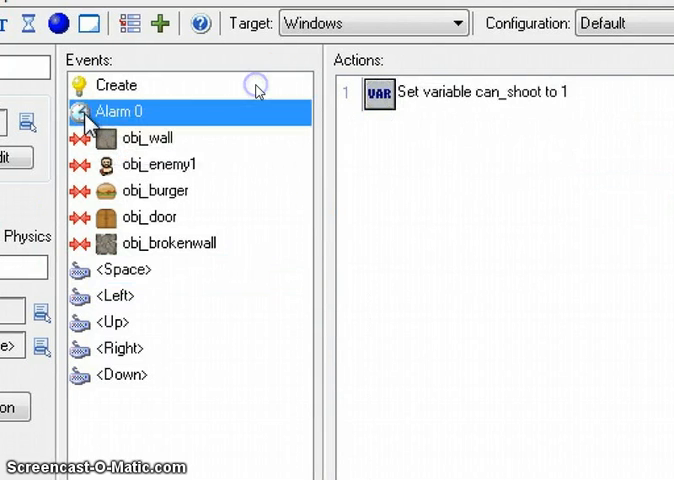
{"action": "mouse_move", "coordinate": [210, 123]}
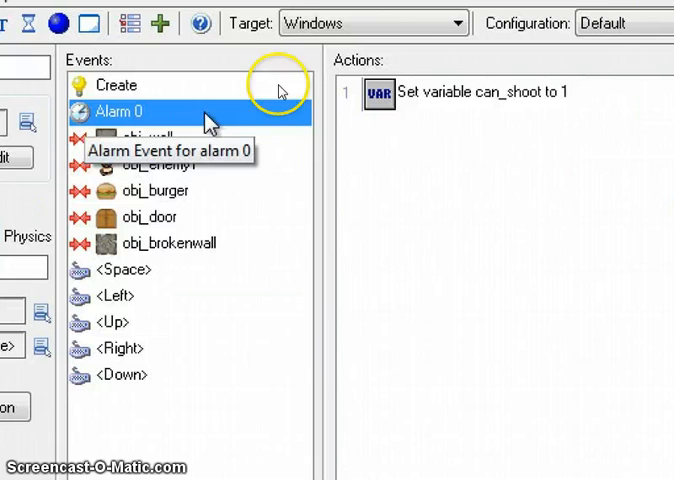
{"action": "mouse_move", "coordinate": [380, 92]}
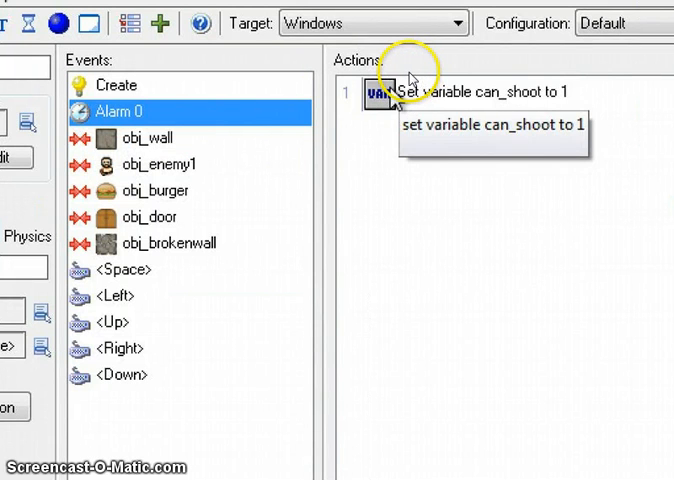
{"action": "left_click", "coordinate": [480, 92]}
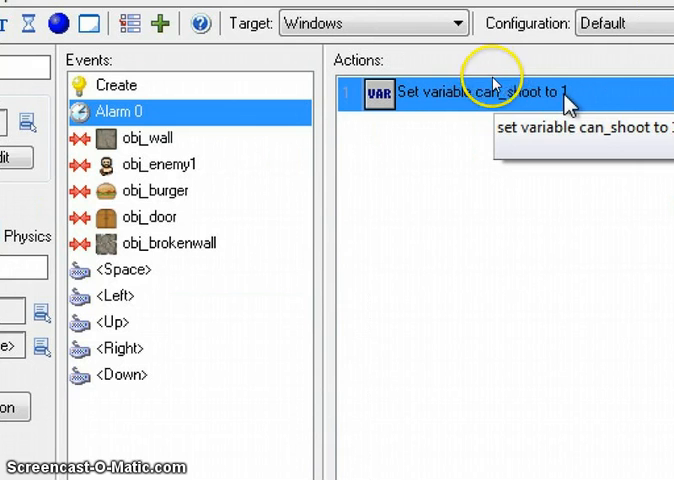
{"action": "mouse_move", "coordinate": [275, 167]}
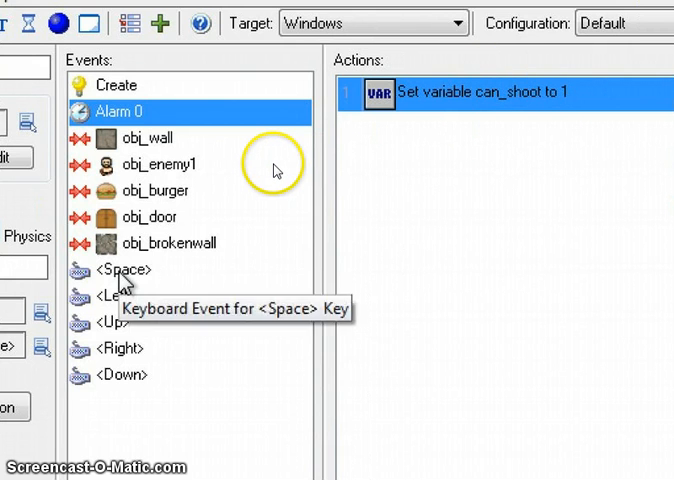
{"action": "left_click", "coordinate": [121, 269]}
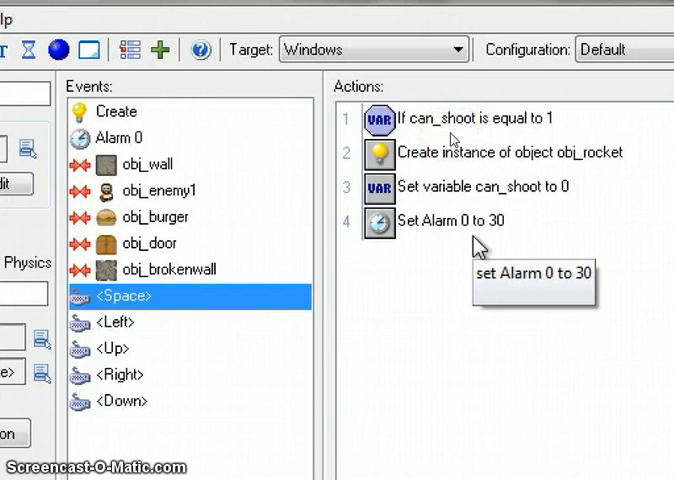
{"action": "mouse_move", "coordinate": [260, 320]}
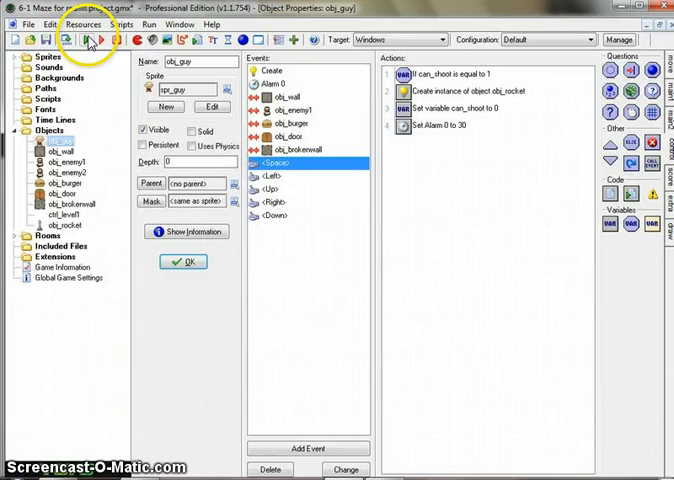
Step: Wrap the rocket, can_shoot reset and alarm actions in a Start/End block, then compile
{"action": "left_click", "coordinate": [89, 40]}
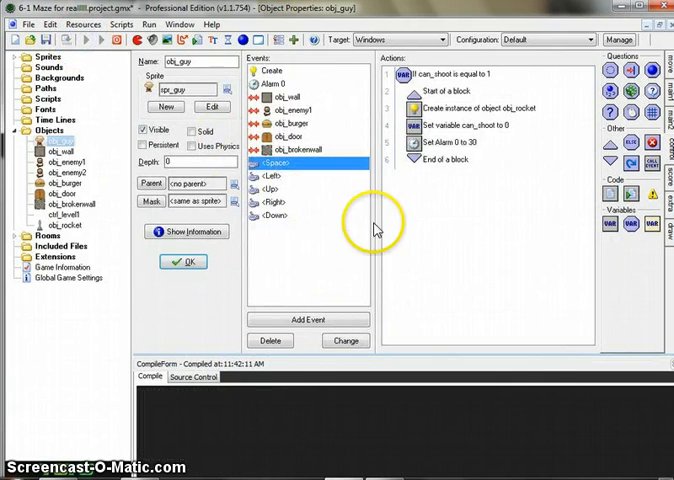
Step: Test-run the game, then change the Space event's Alarm 0 from 30 to 15 steps
{"action": "left_click", "coordinate": [70, 39]}
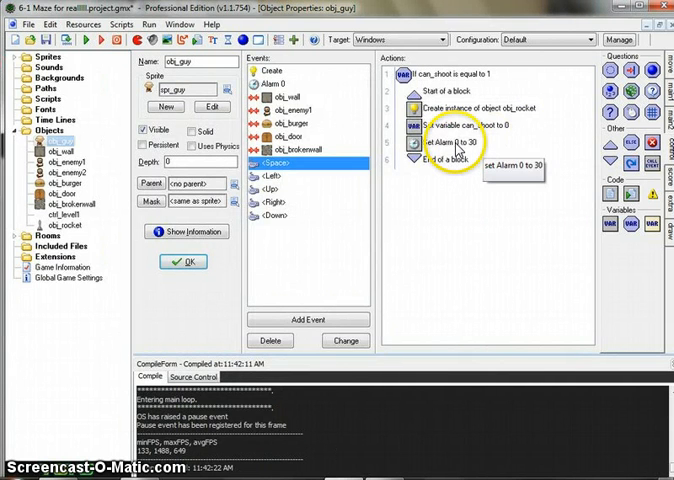
{"action": "double_click", "coordinate": [445, 142]}
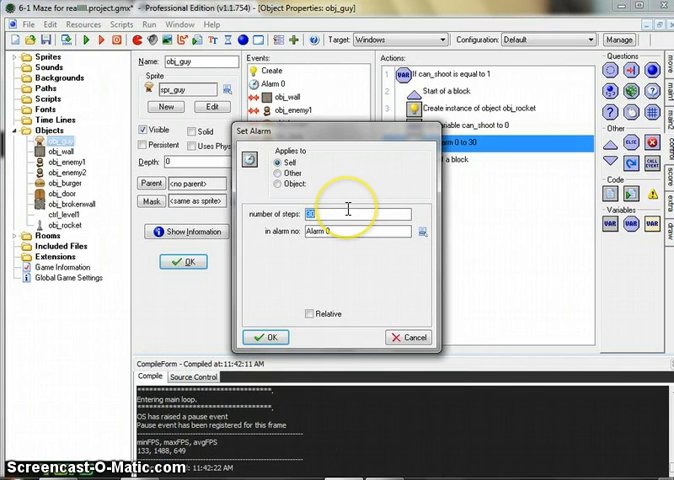
{"action": "left_click", "coordinate": [265, 337]}
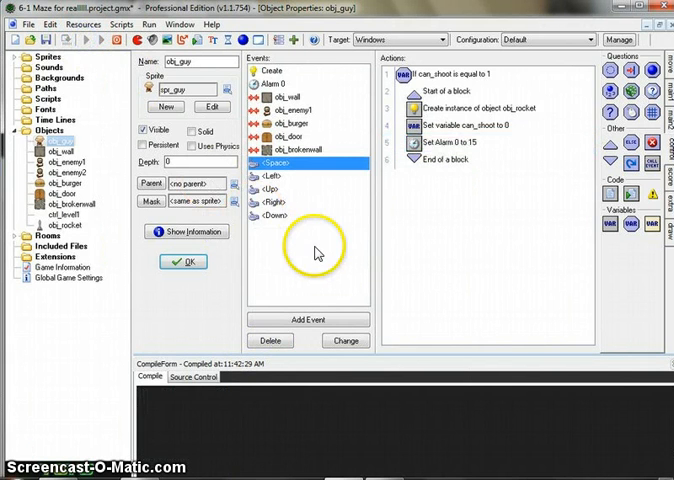
Step: Cut obj_guy's Space-event Alarm 0 to 8 steps and run the maze game to test rocket firing
{"action": "left_click", "coordinate": [71, 39]}
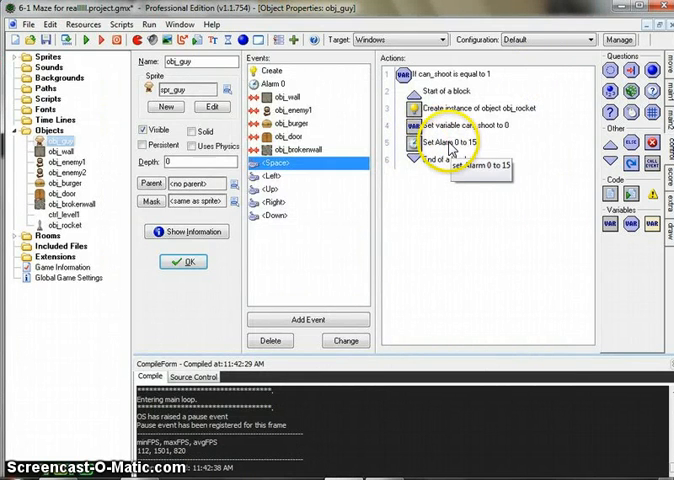
{"action": "double_click", "coordinate": [450, 140]}
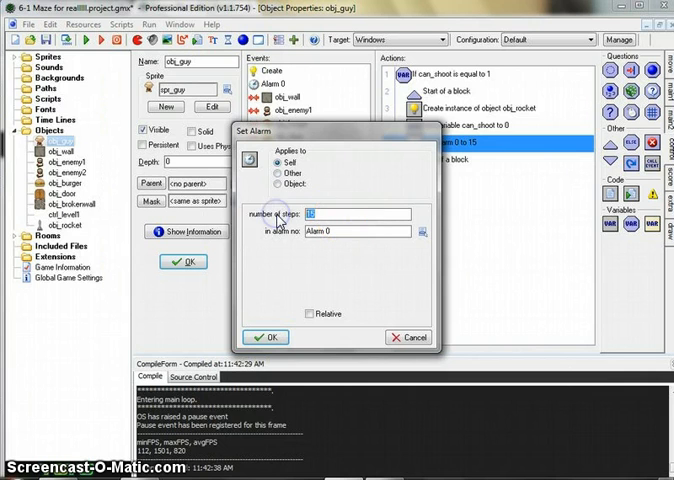
{"action": "left_click", "coordinate": [266, 337]}
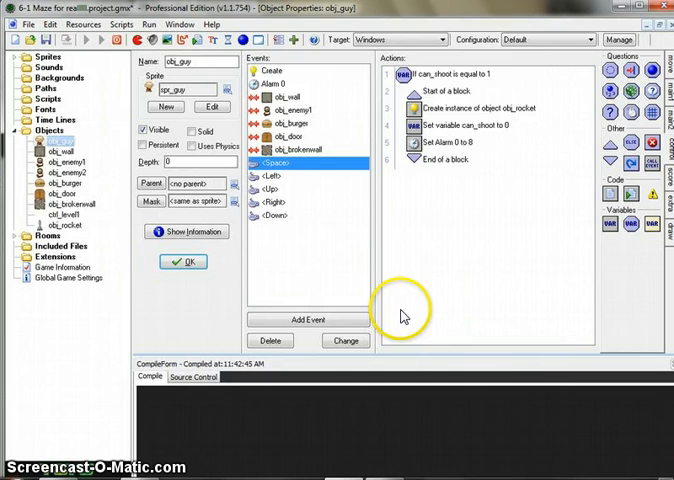
{"action": "left_click", "coordinate": [94, 39]}
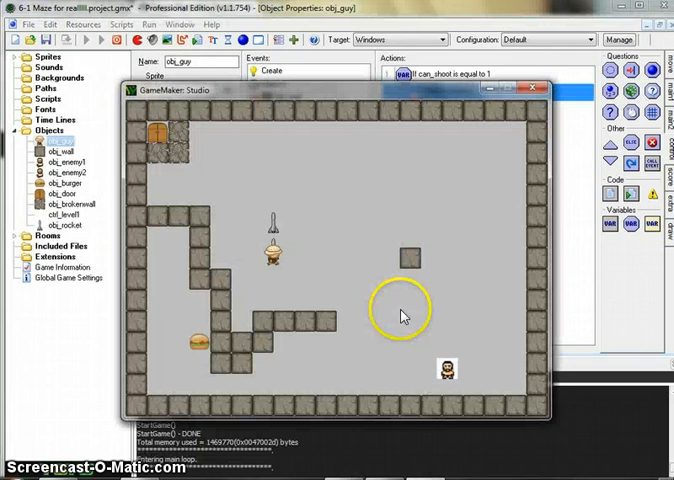